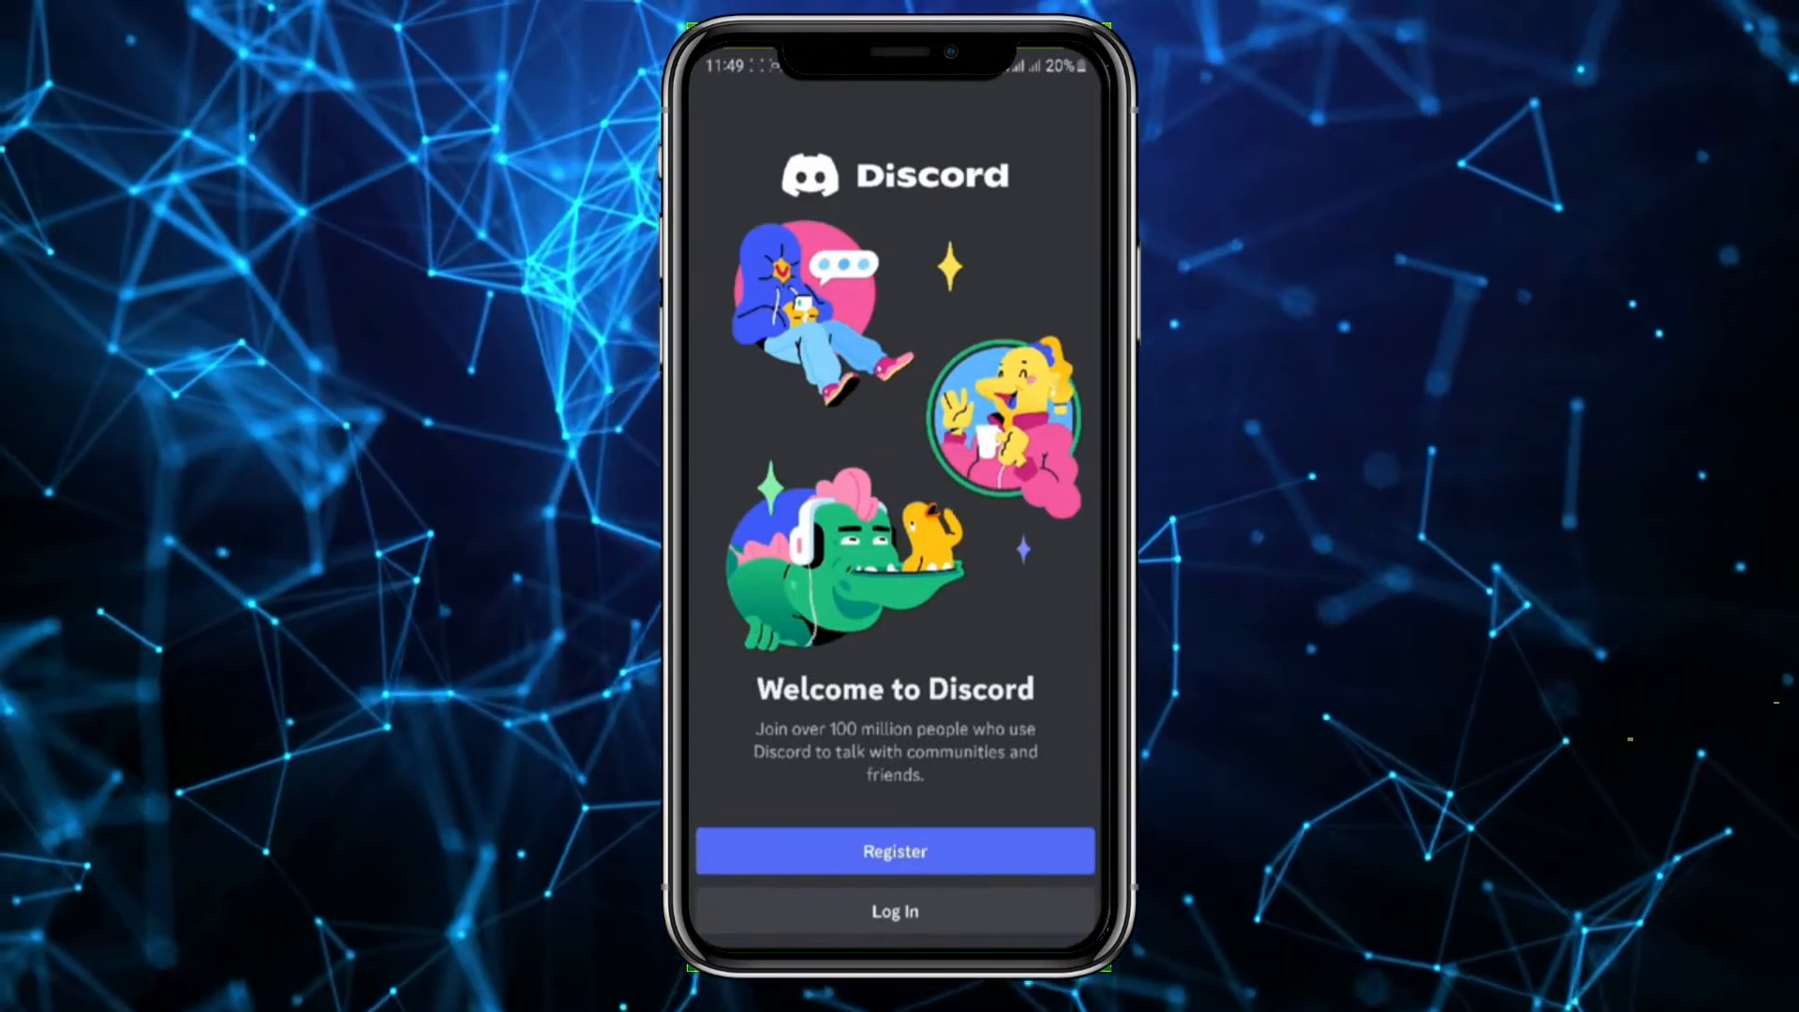
Reach the existing-account login form from Discord's welcome screen.
left_click(894, 910)
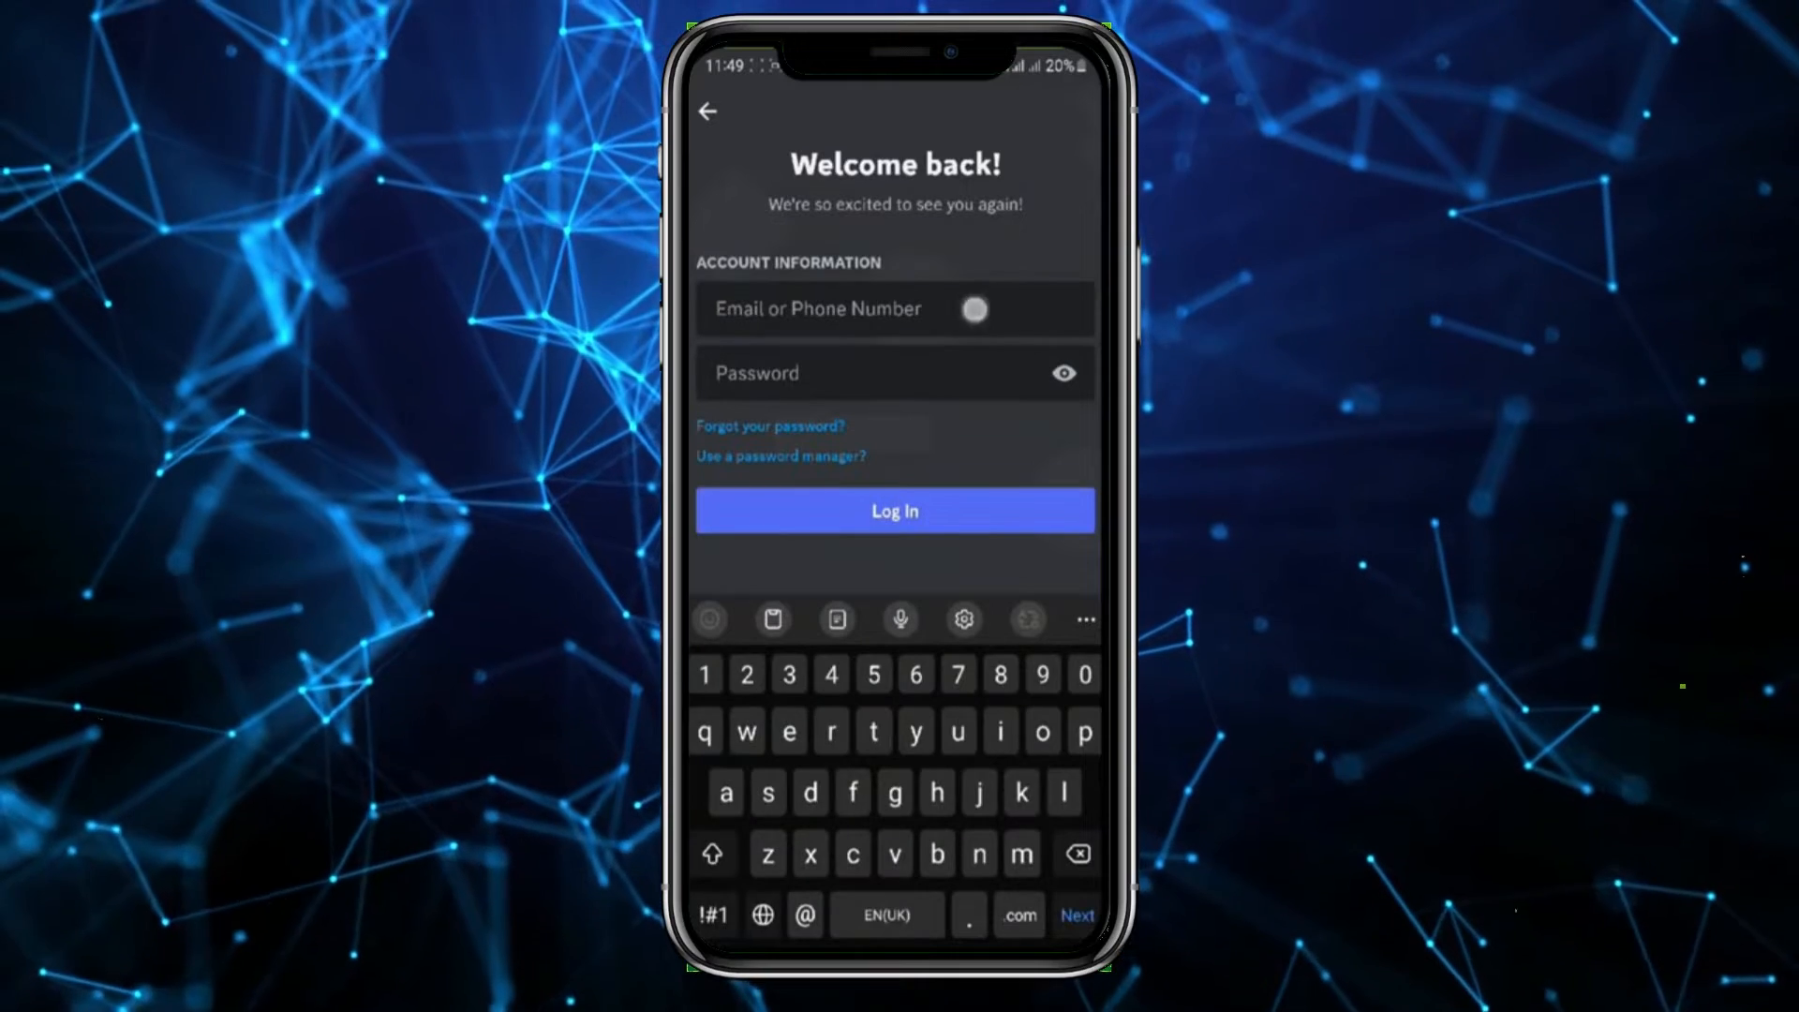
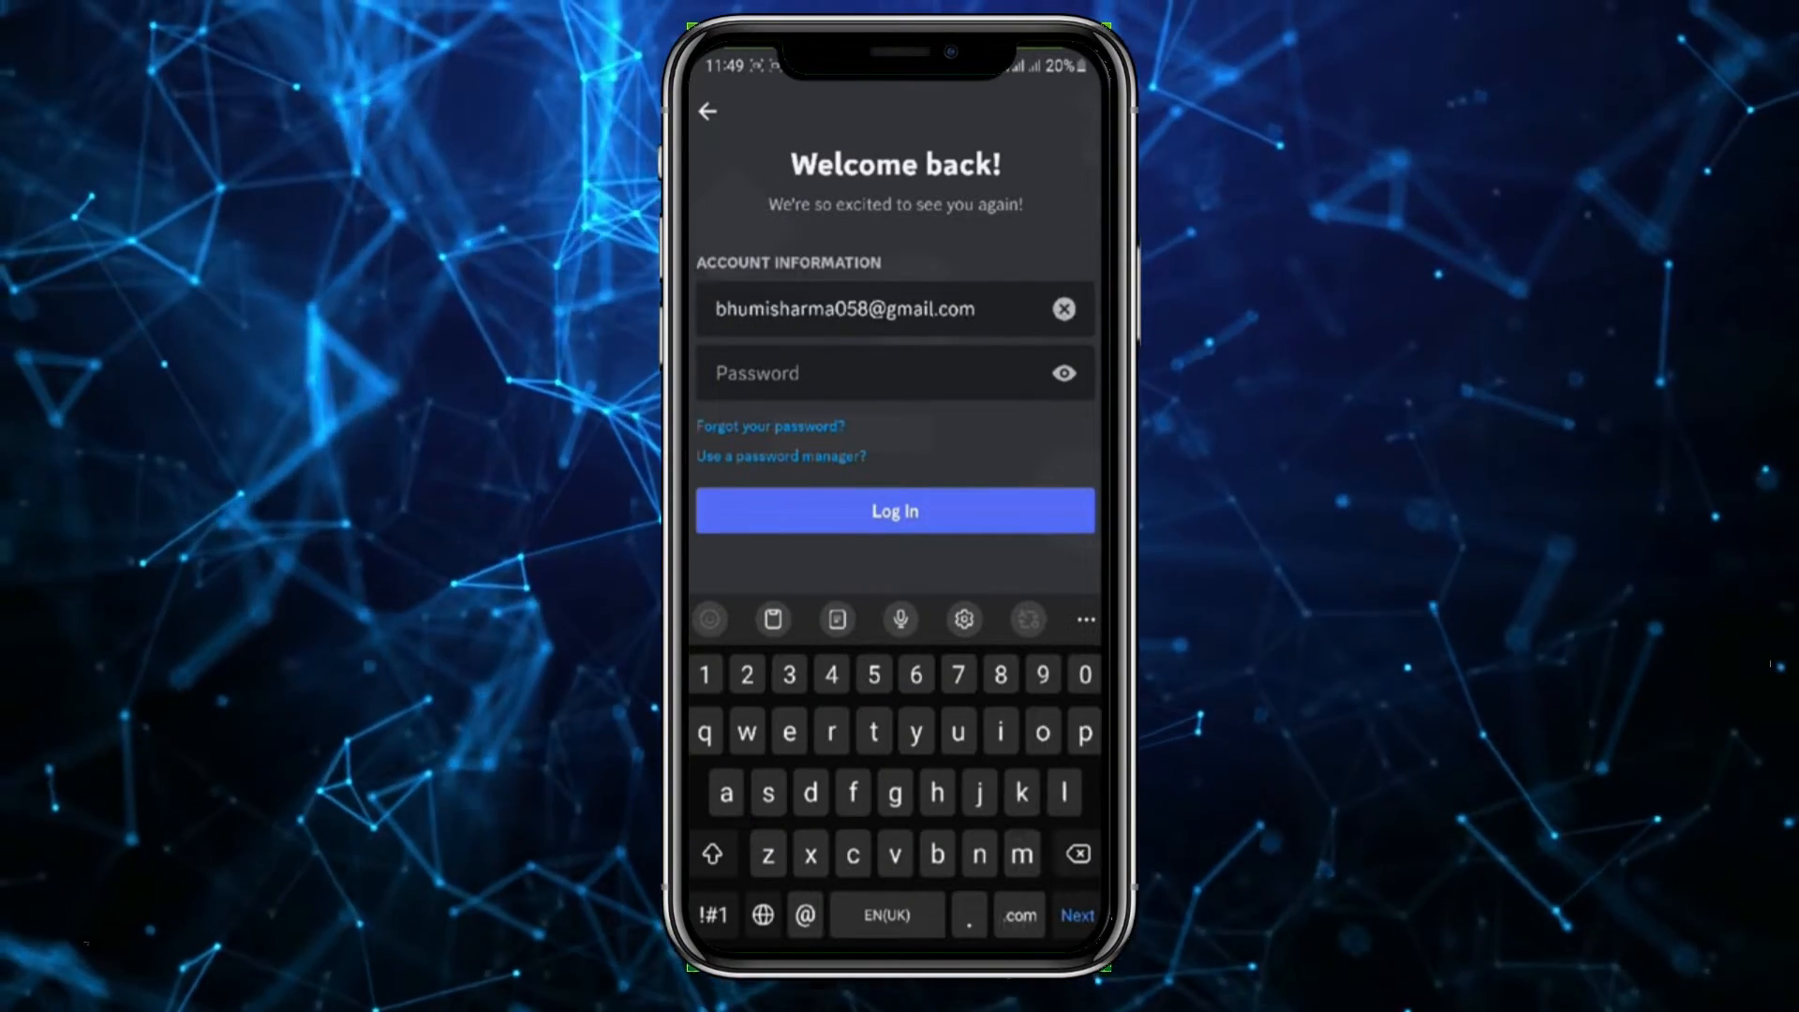
left_click(817, 425)
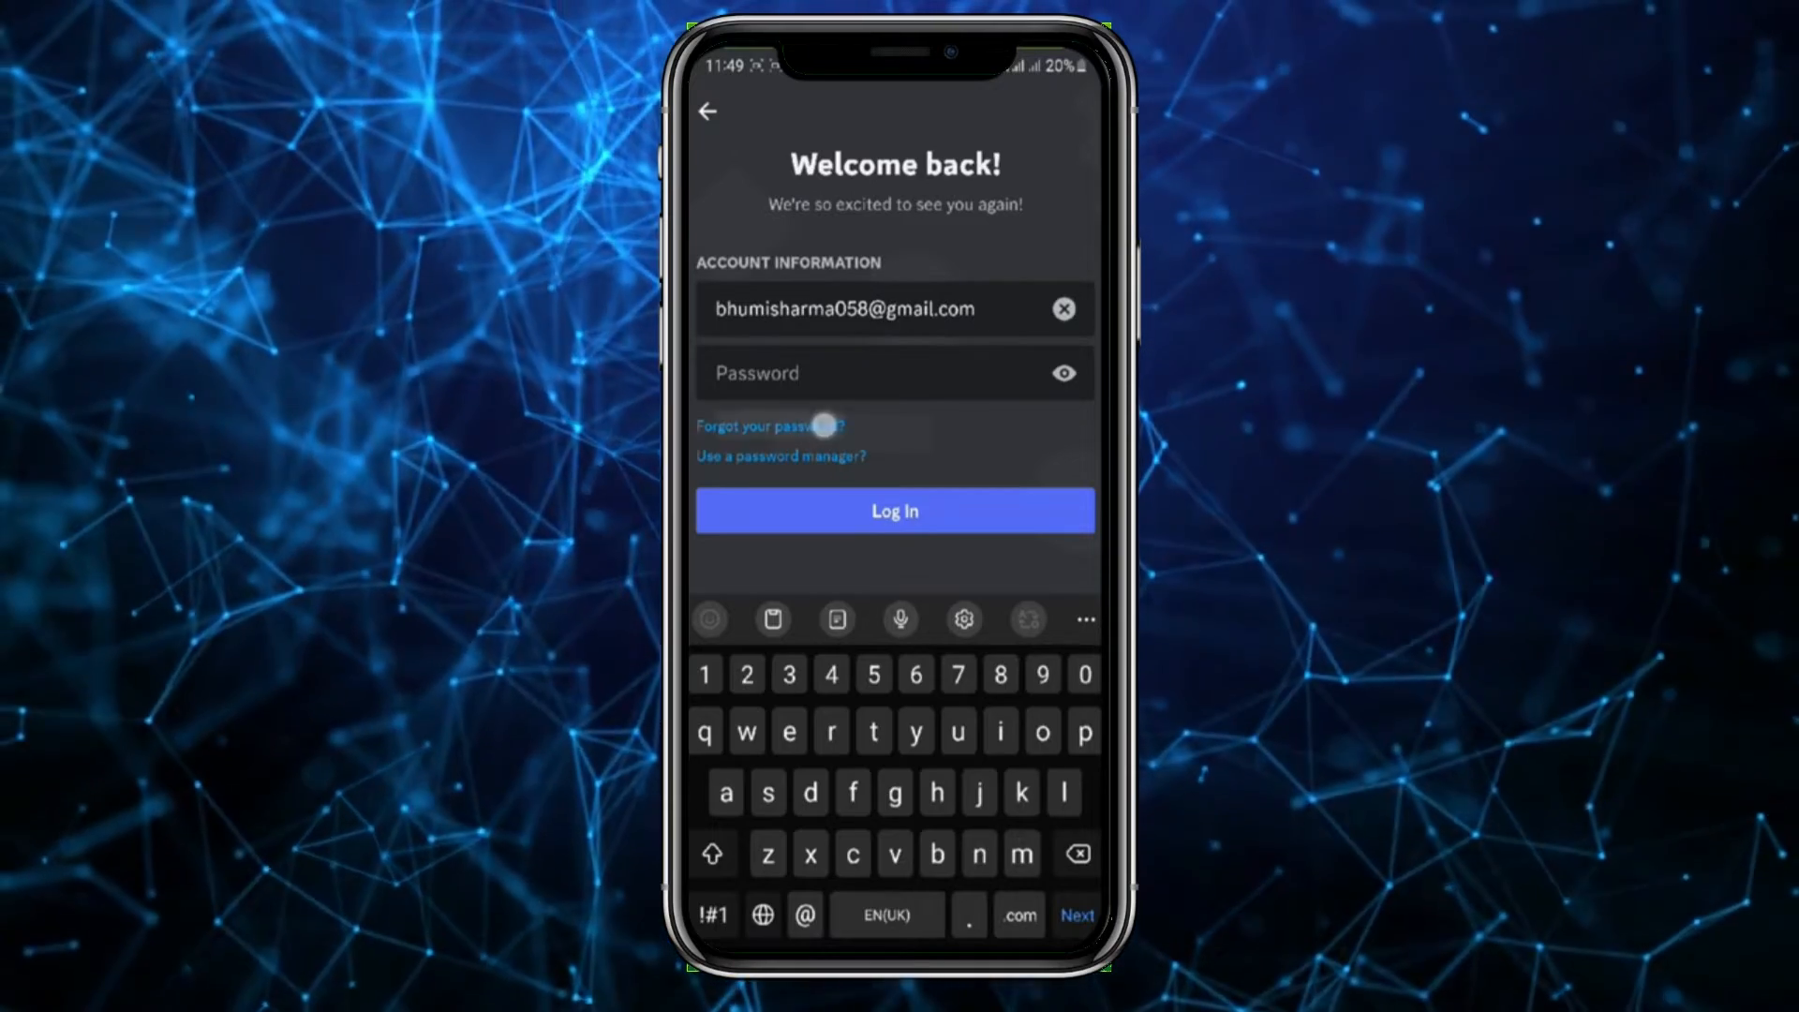
left_click(768, 425)
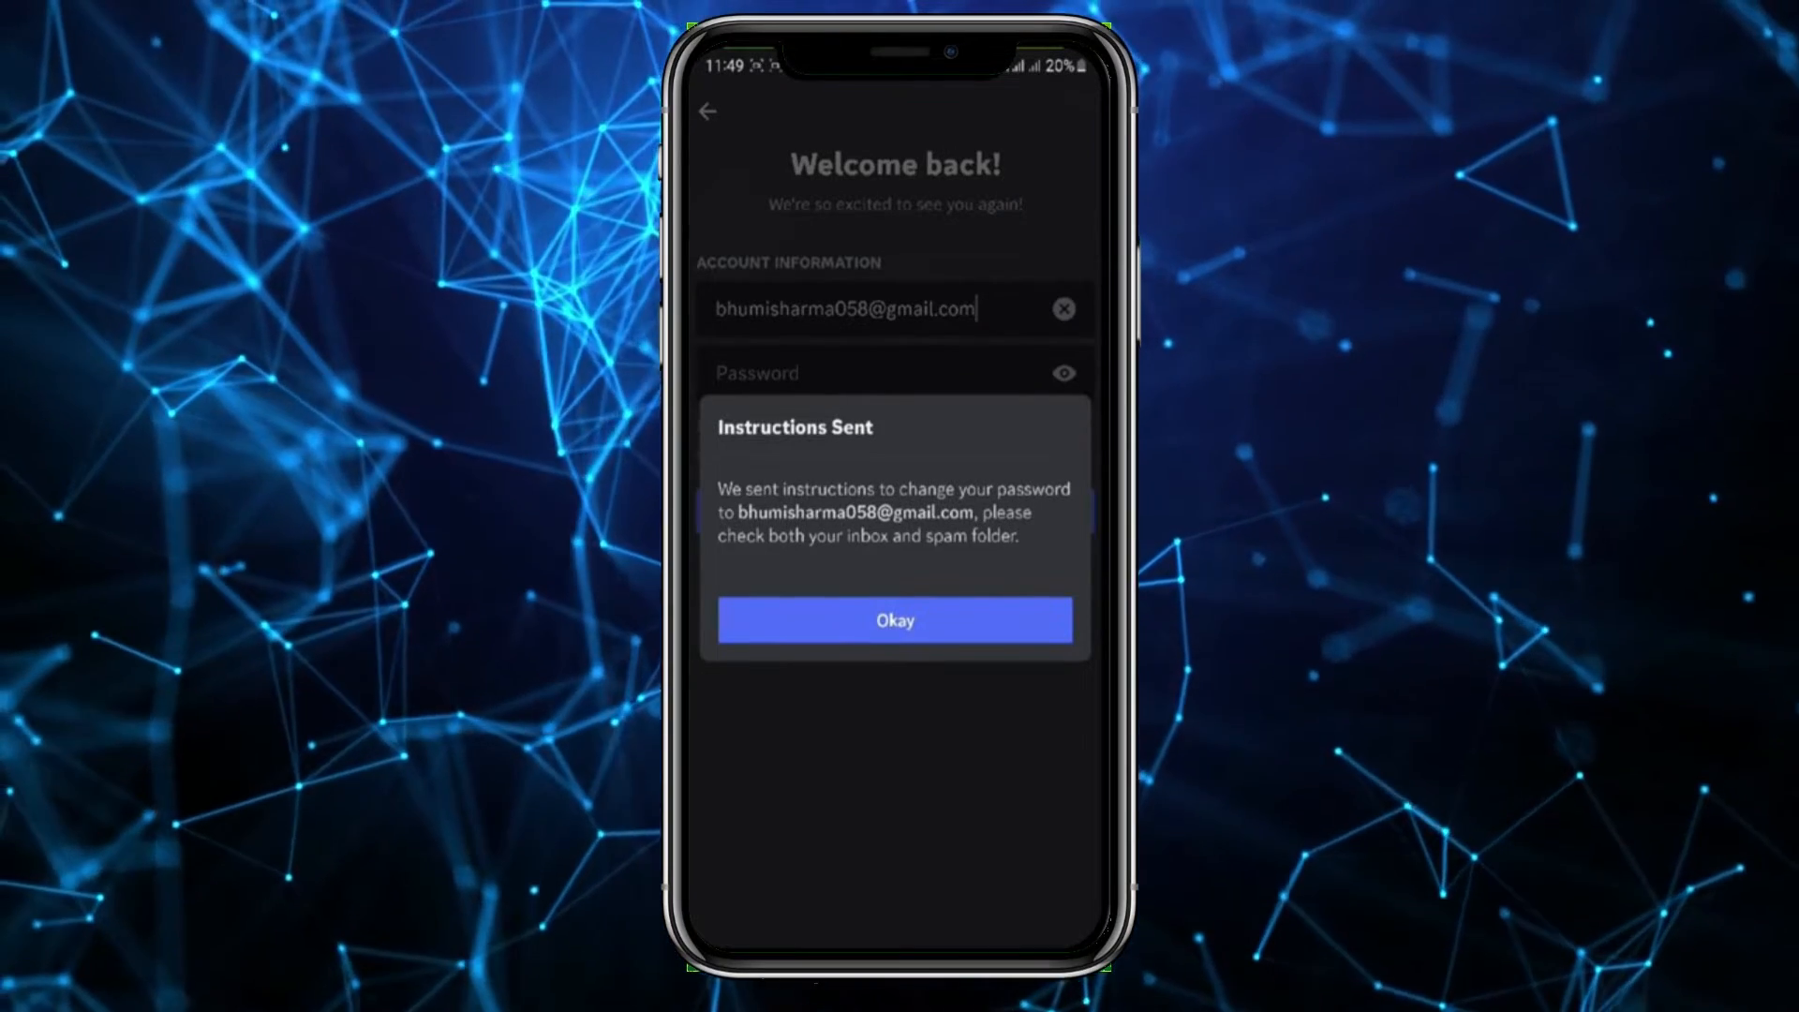
Dismiss the instructions-sent notice and follow the Reset Password link in Discord's Gmail message.
left_click(894, 621)
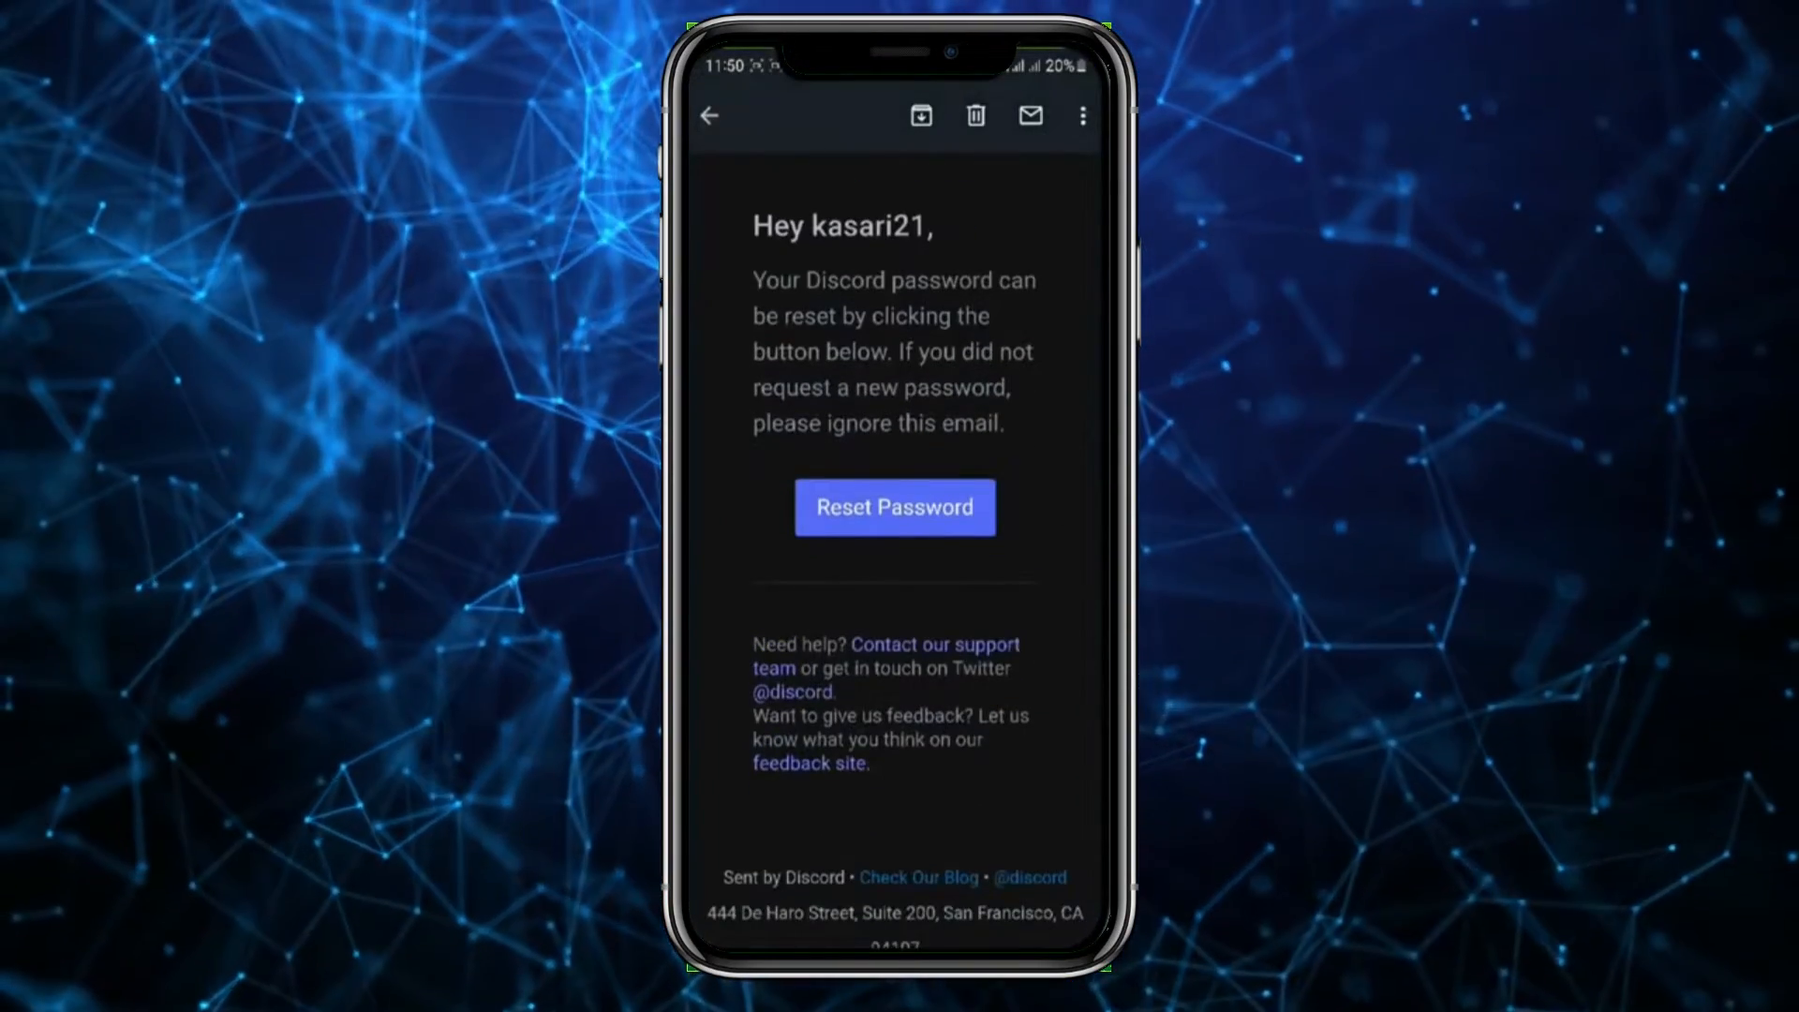
left_click(894, 508)
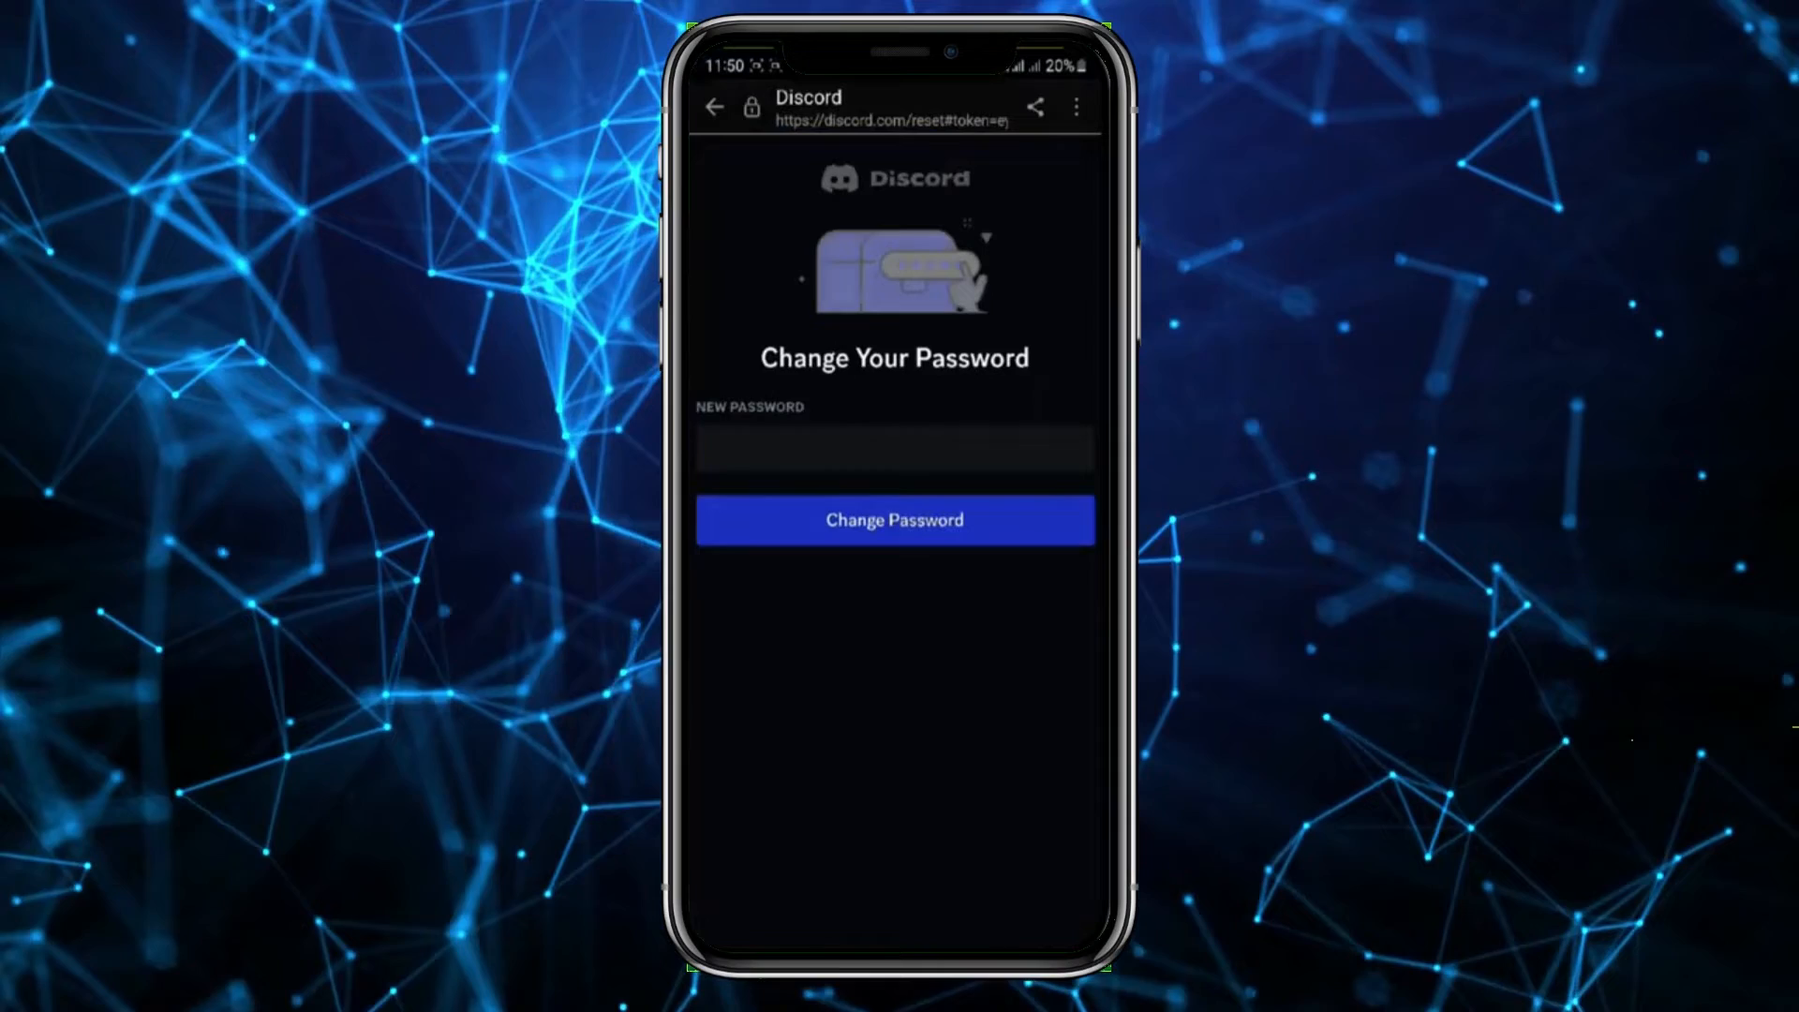
Submit a new account password on the reset page and continue on to Discord.
left_click(892, 450)
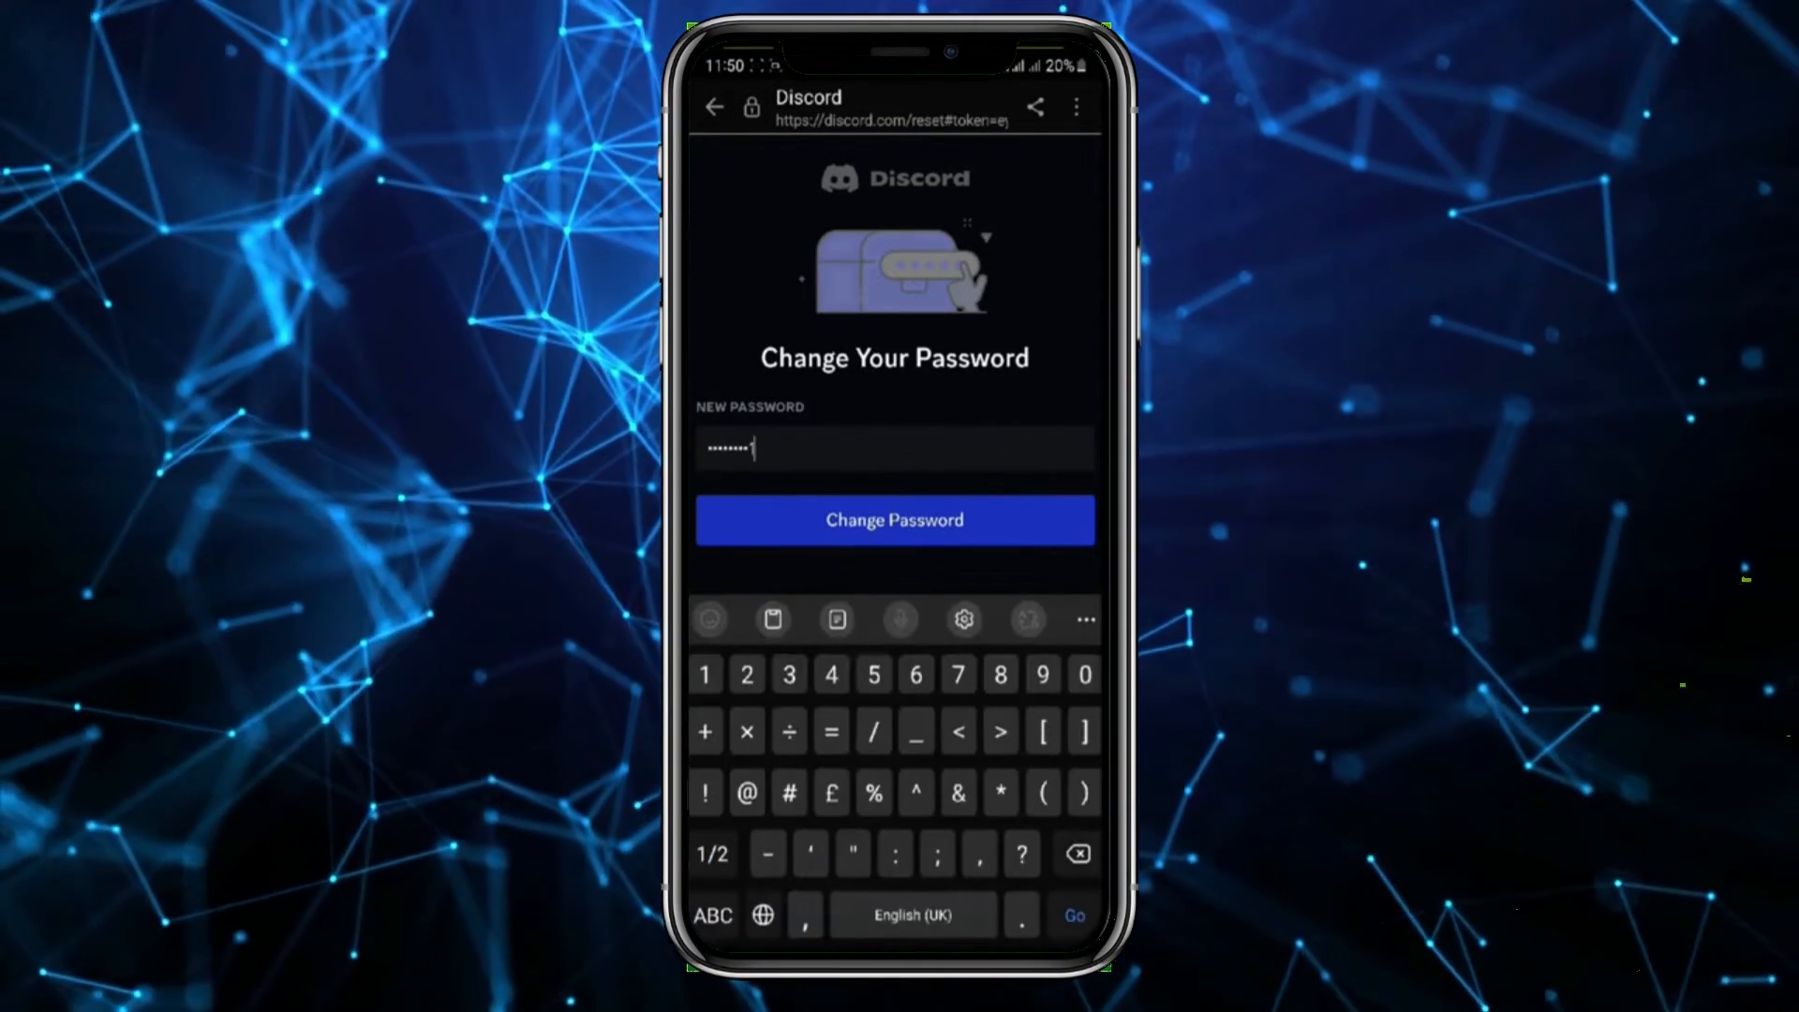
left_click(892, 519)
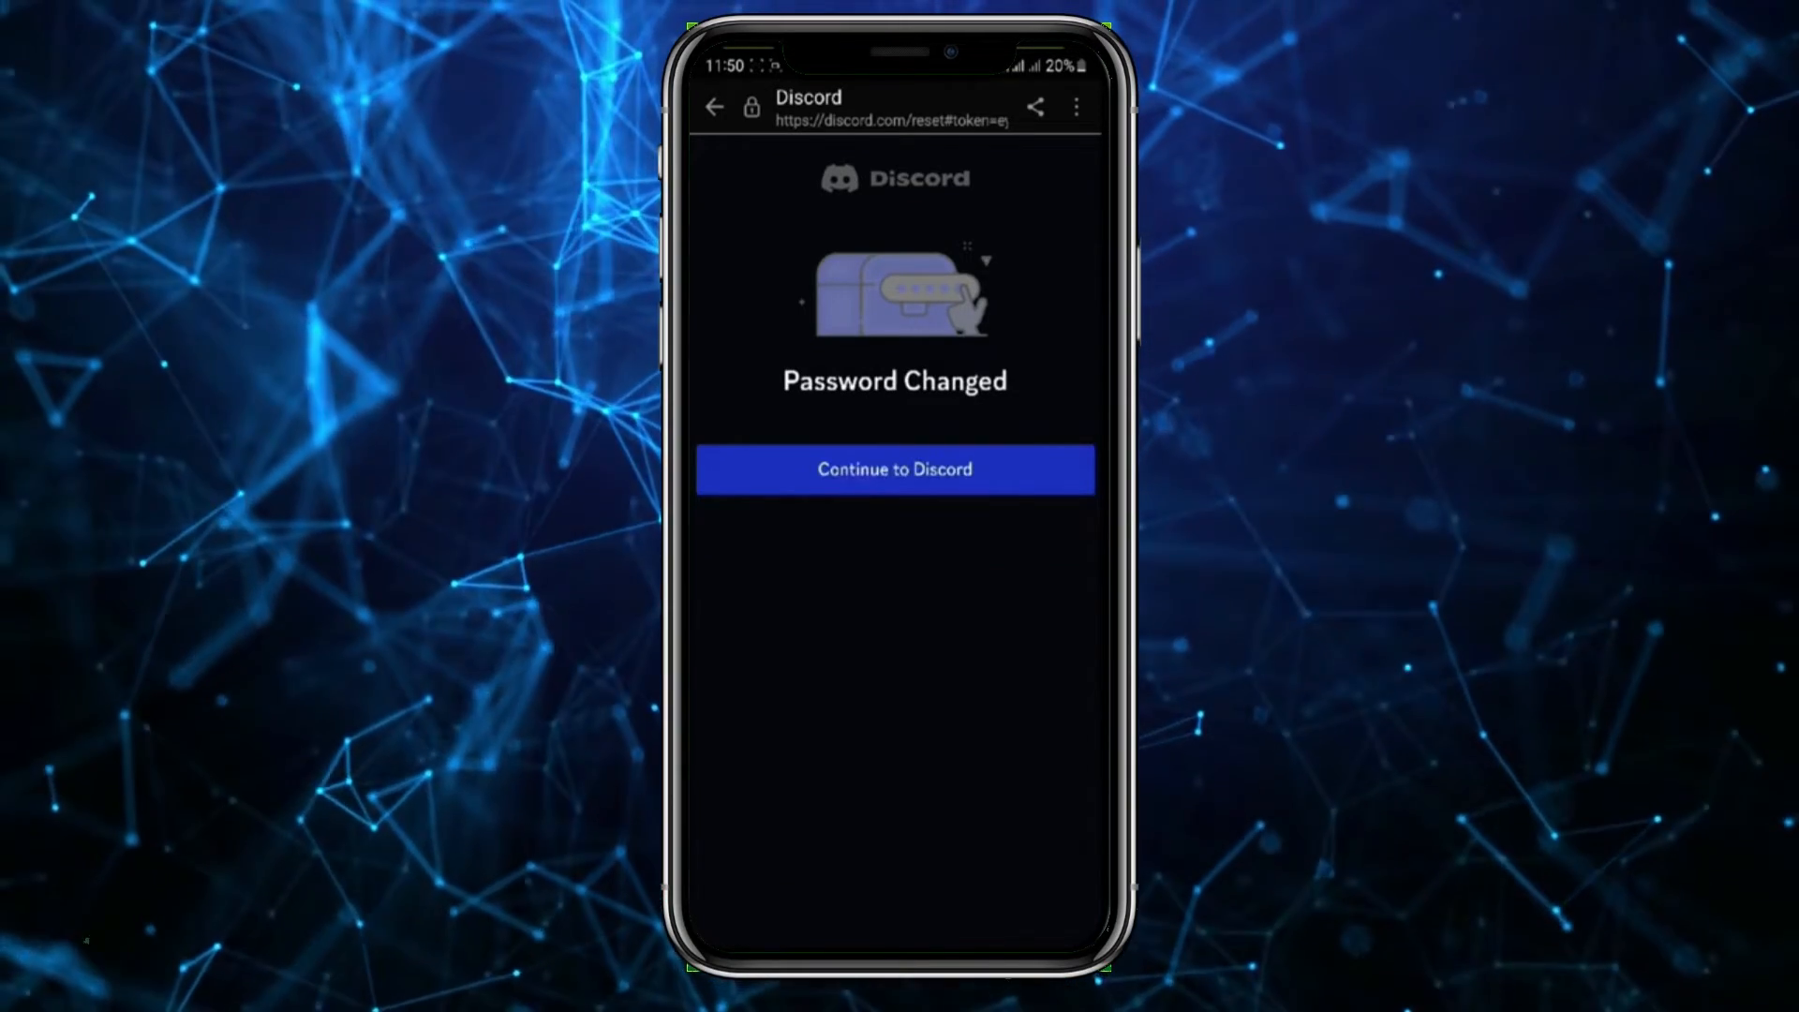
left_click(894, 468)
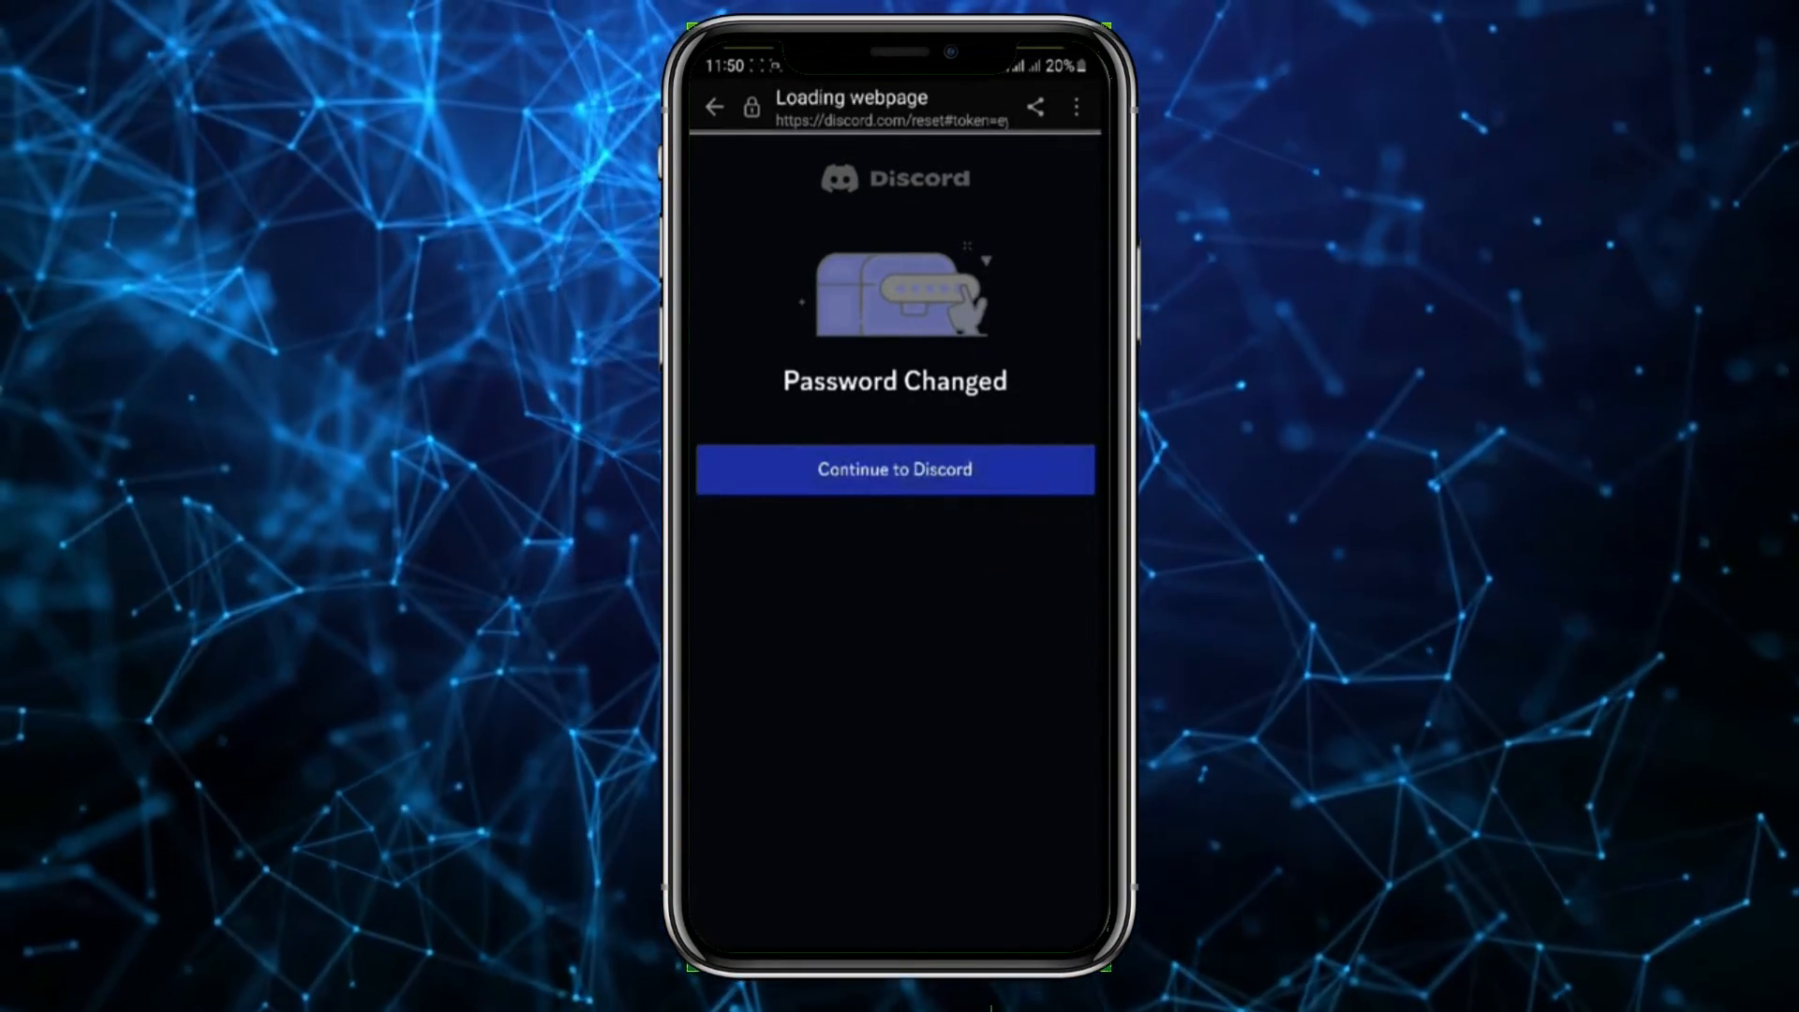
left_click(894, 469)
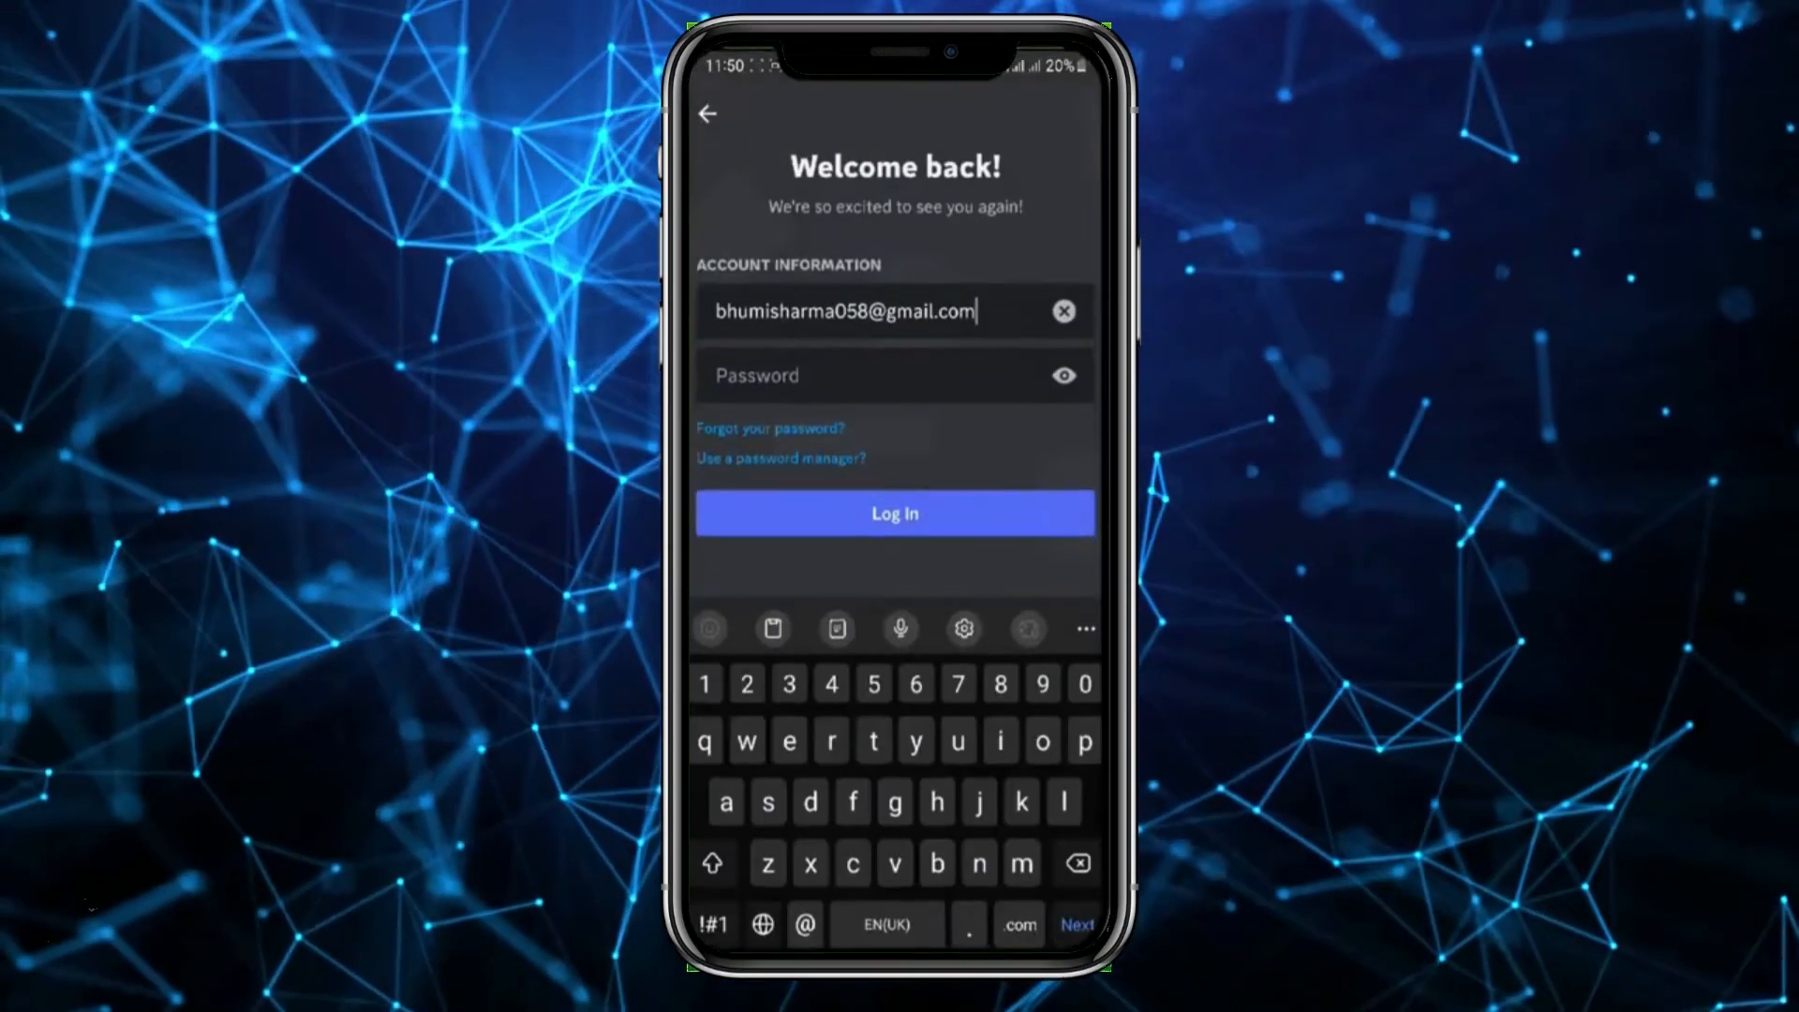
left_click(894, 375)
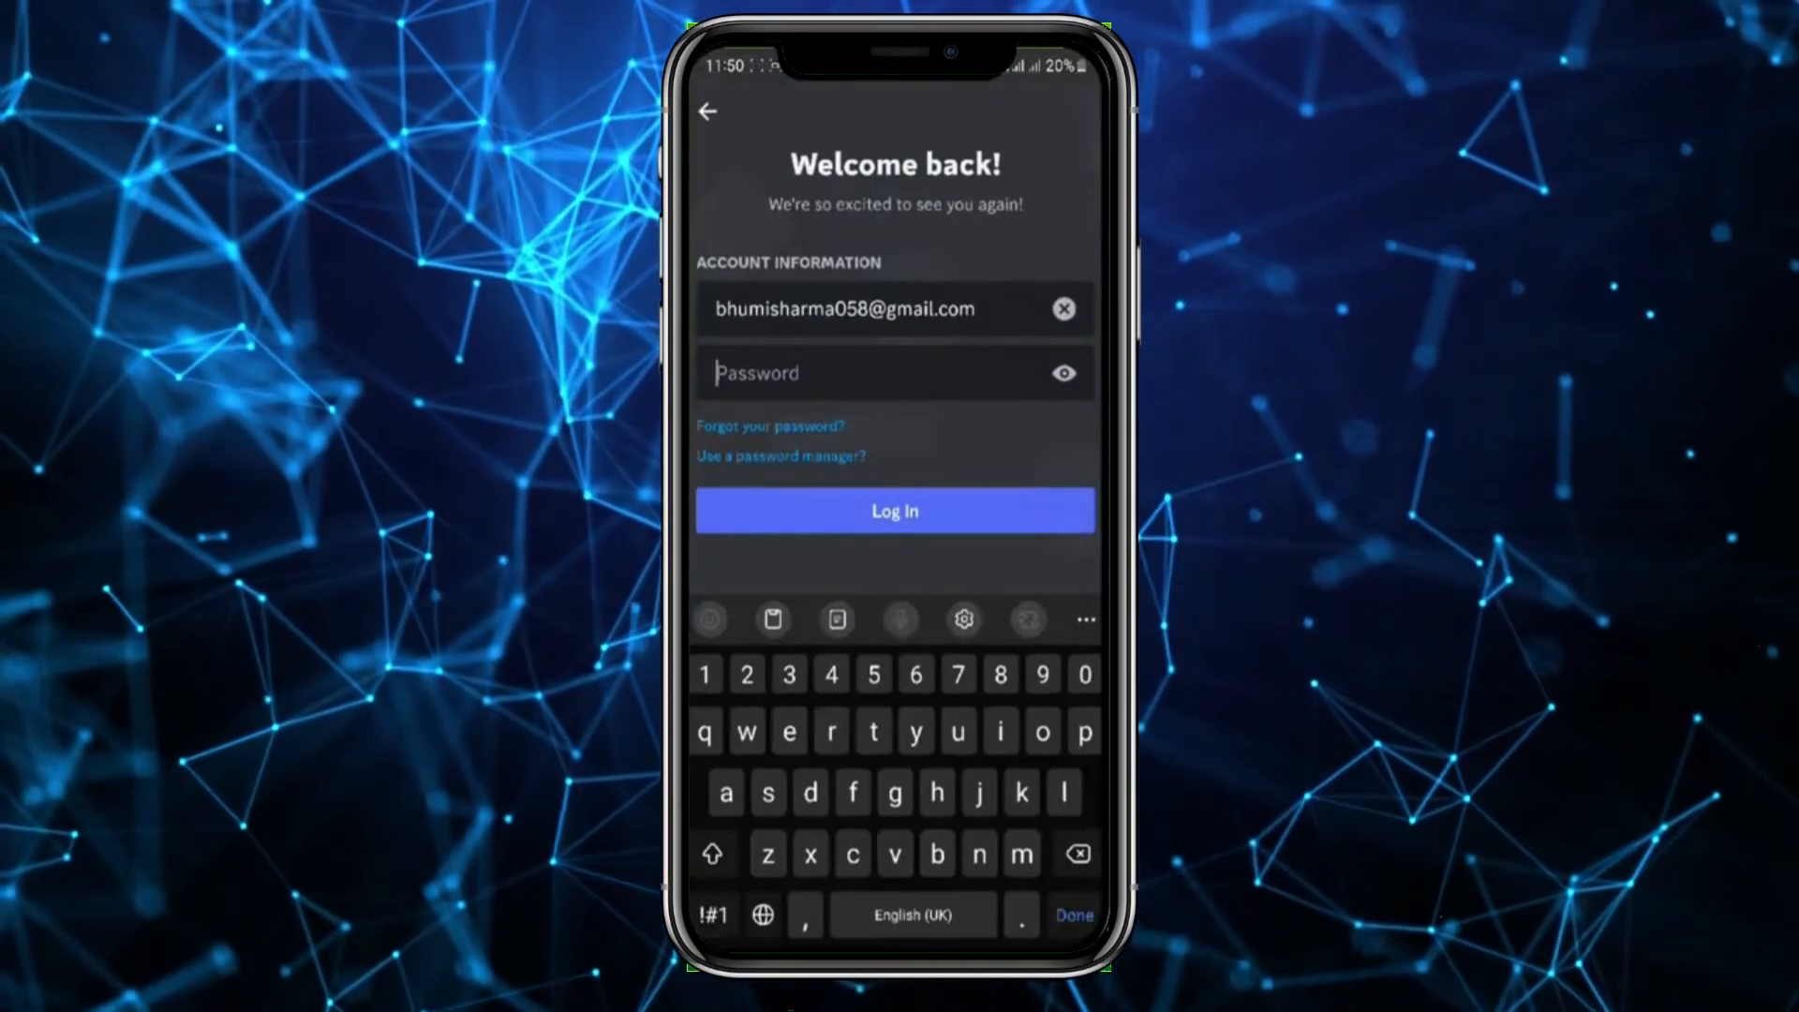
left_click(893, 510)
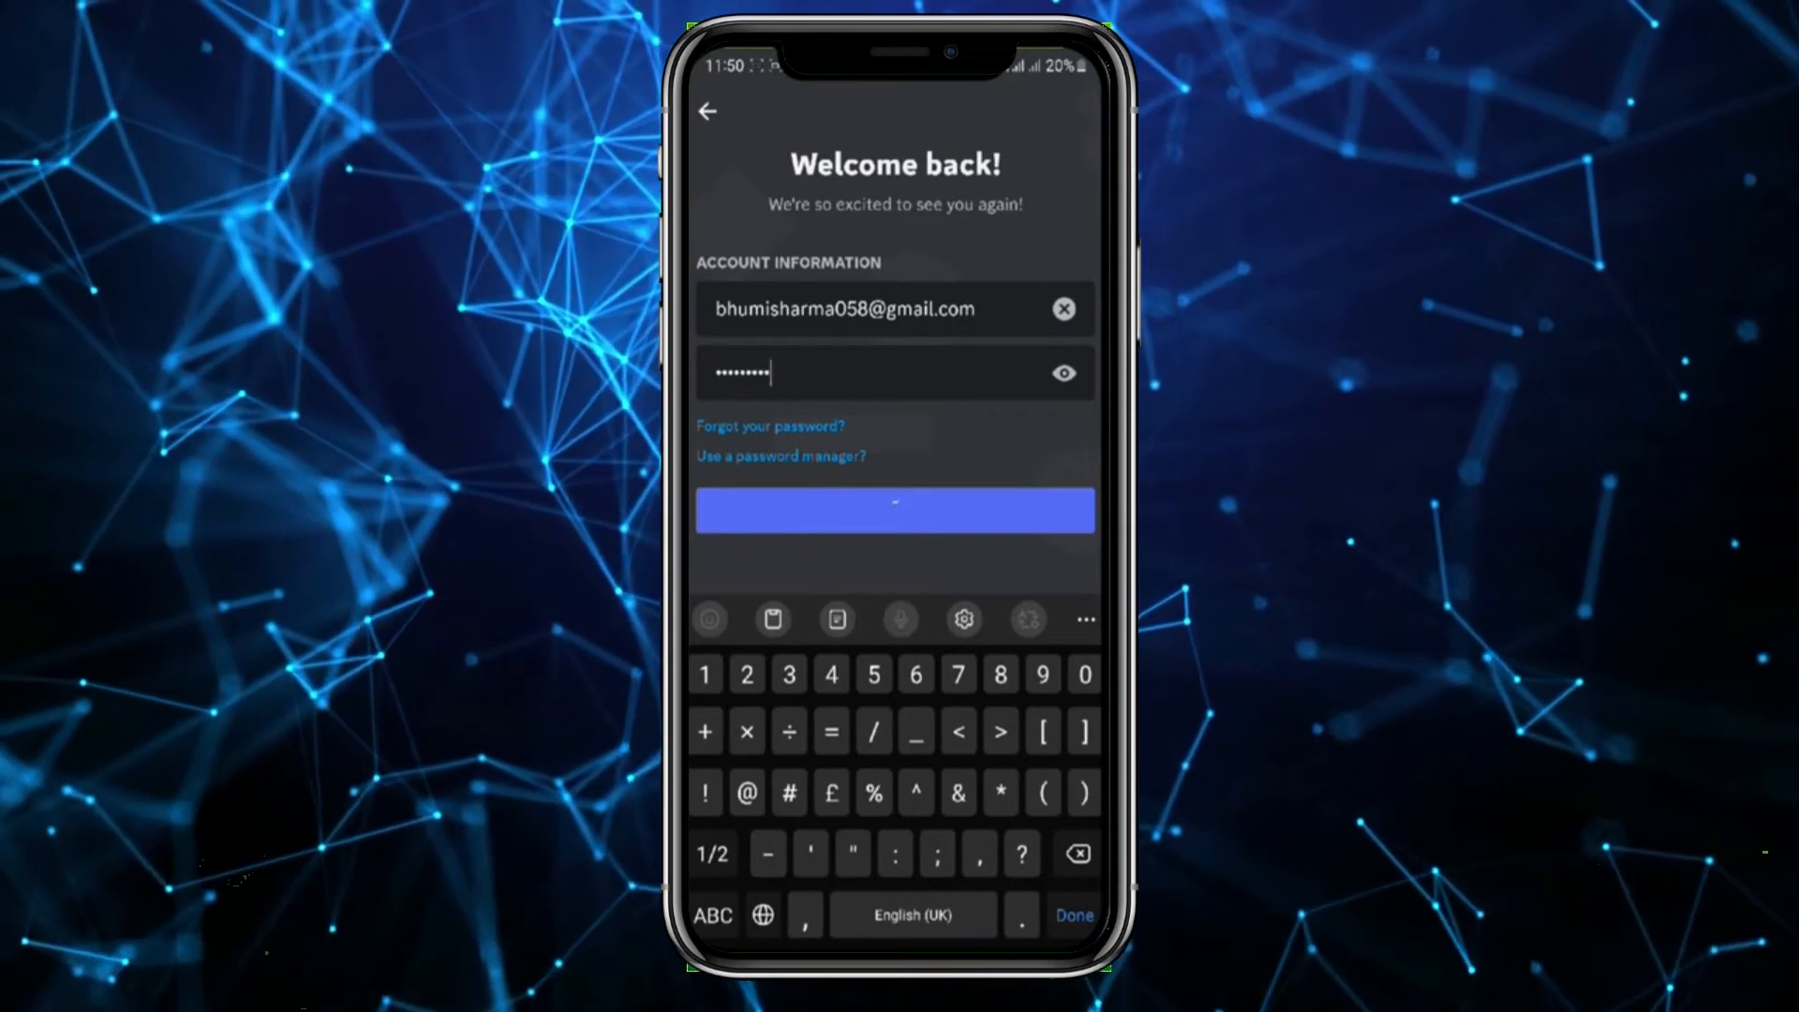
left_click(894, 510)
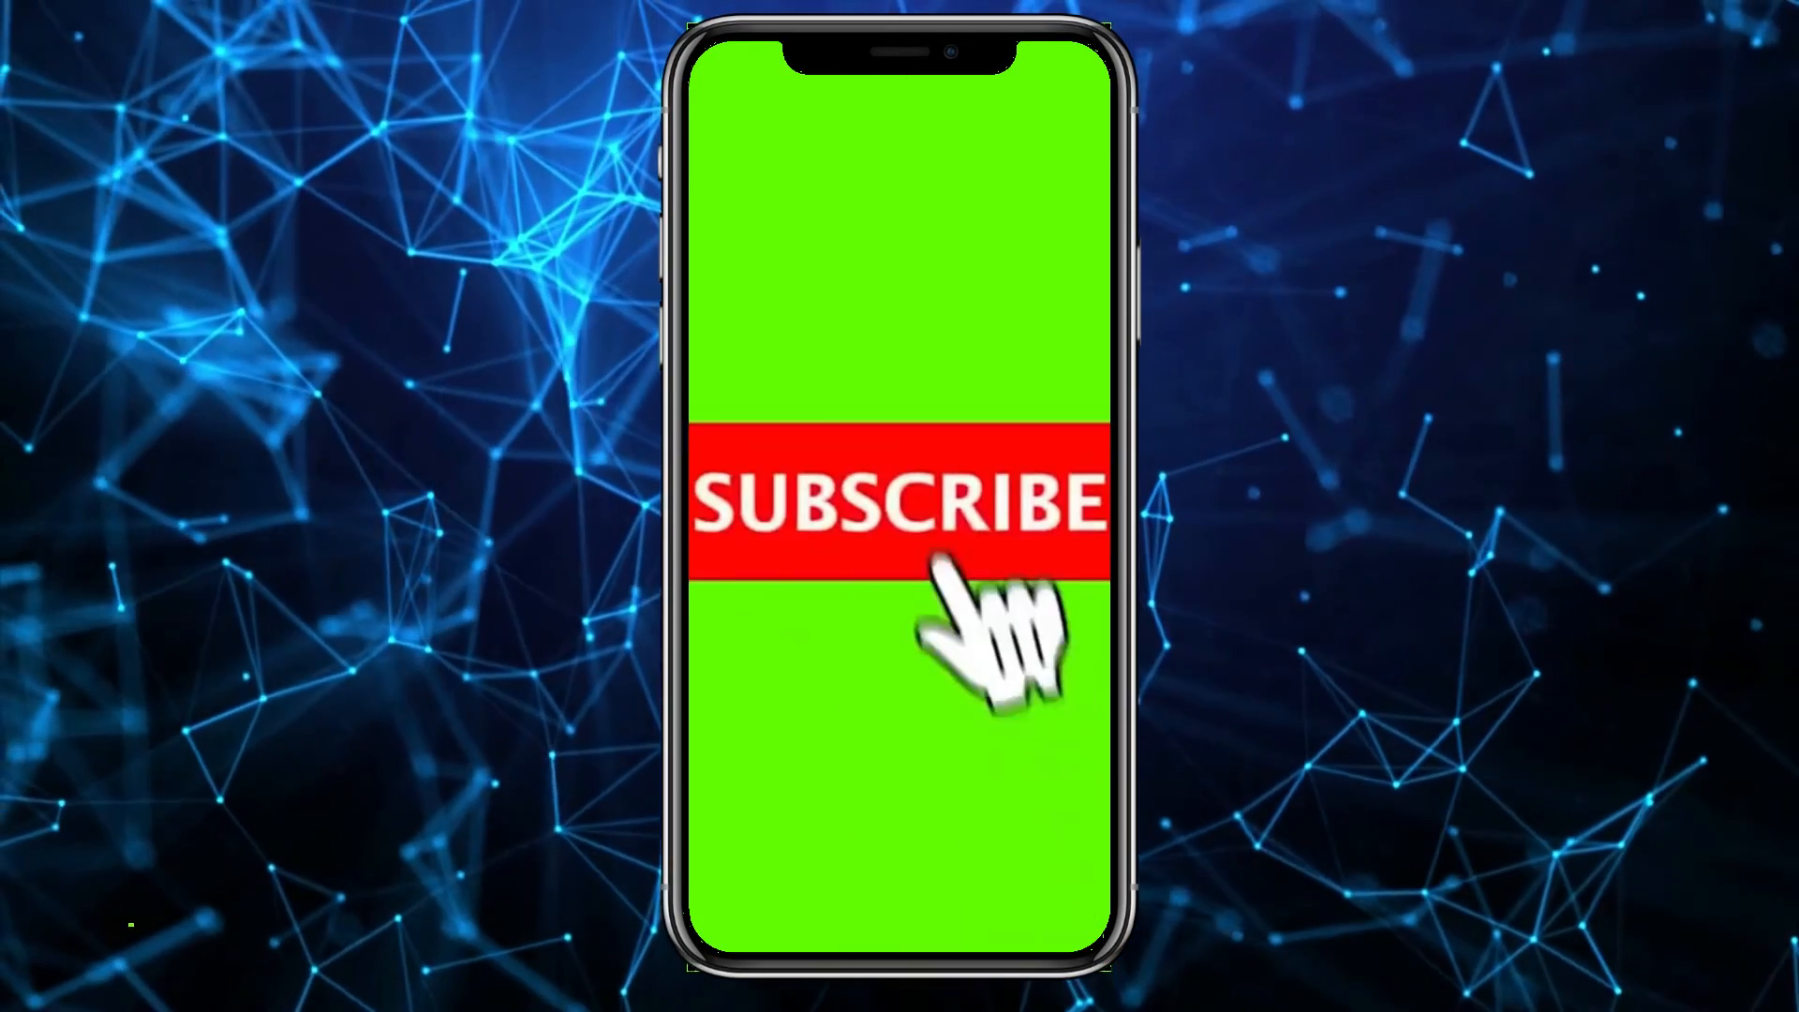
left_click(898, 504)
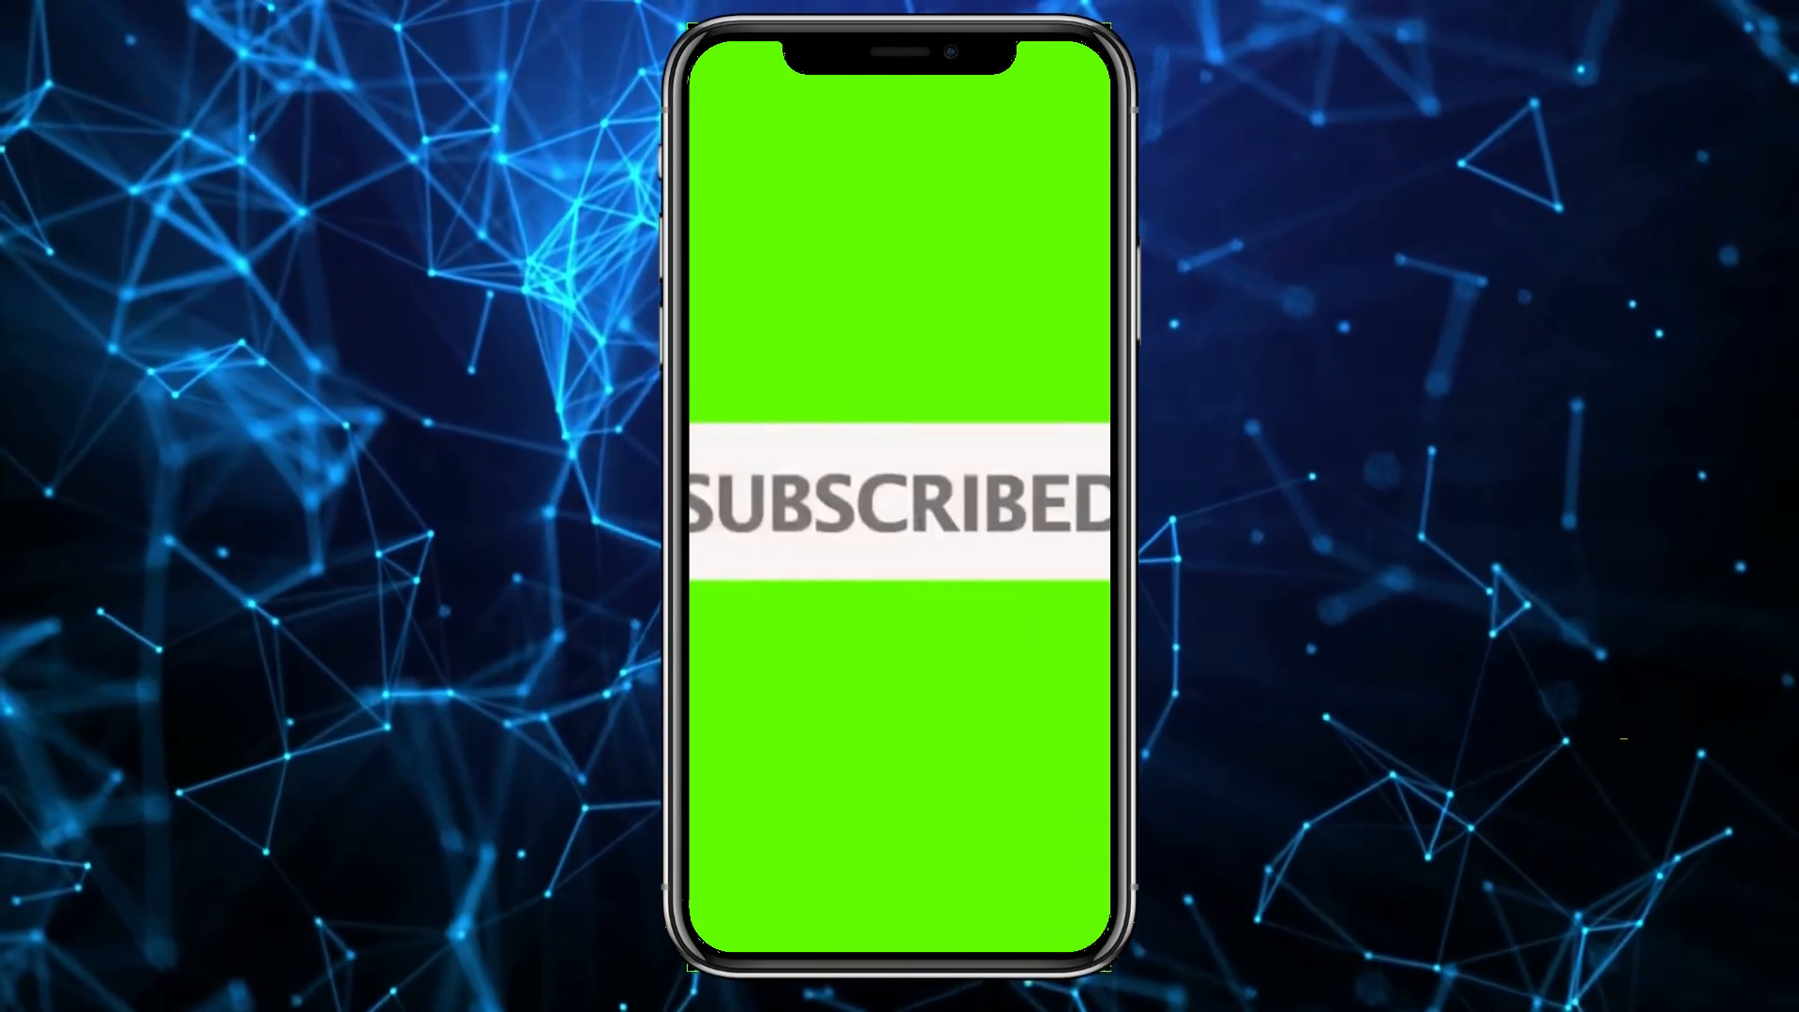